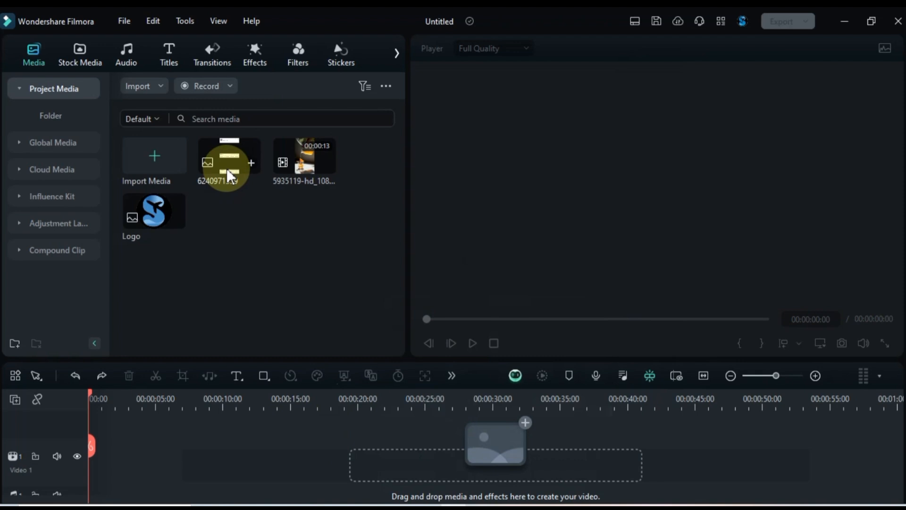
Add the social-post frame image to the project for a 1080x1920, 30 fps portrait setup
double_click(229, 162)
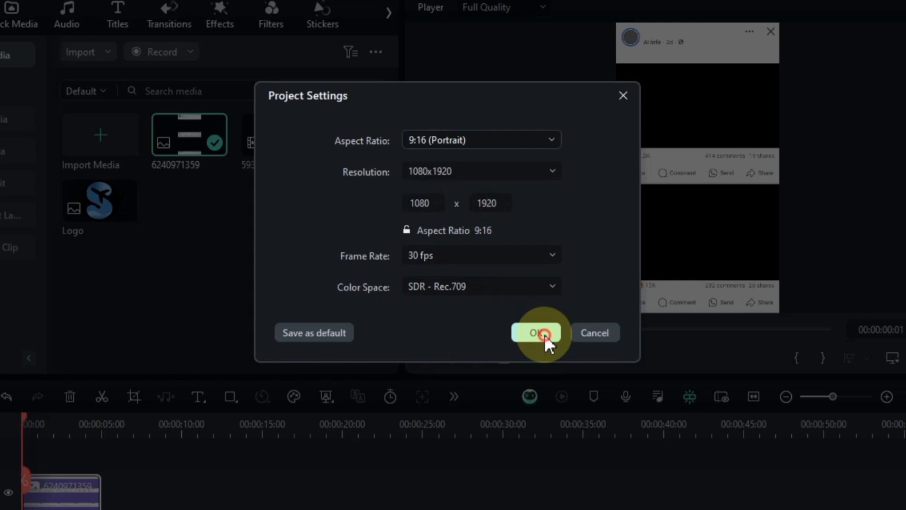
Confirm portrait settings, then add a black size-40 'Salih Tutorials' title beside the avatar
click(535, 332)
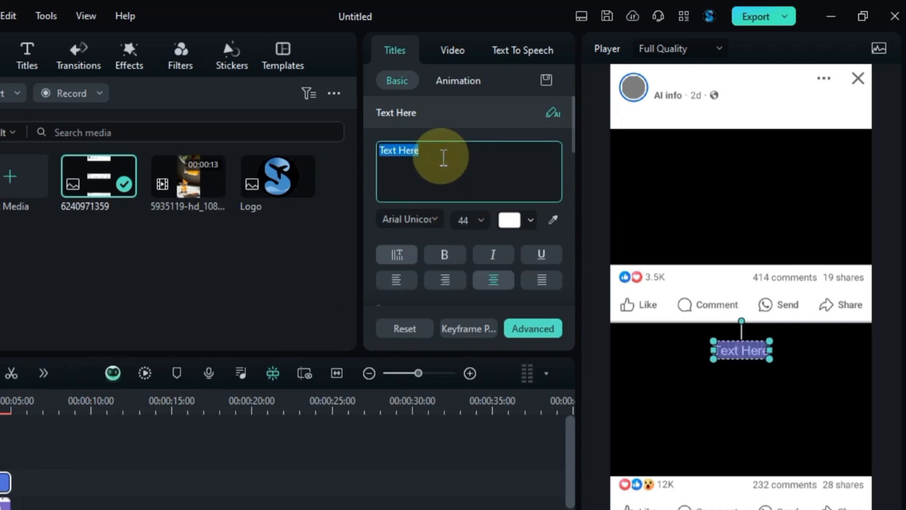
text(Salih Tutorials)
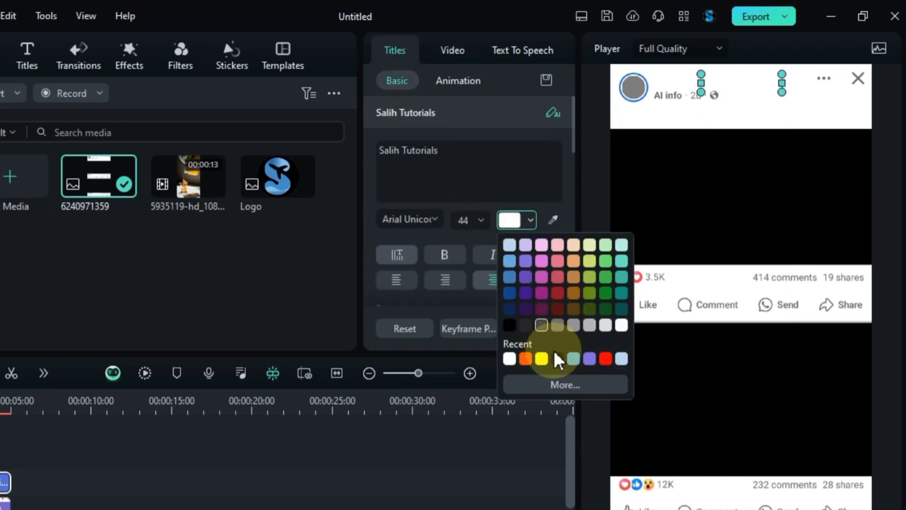
click(510, 325)
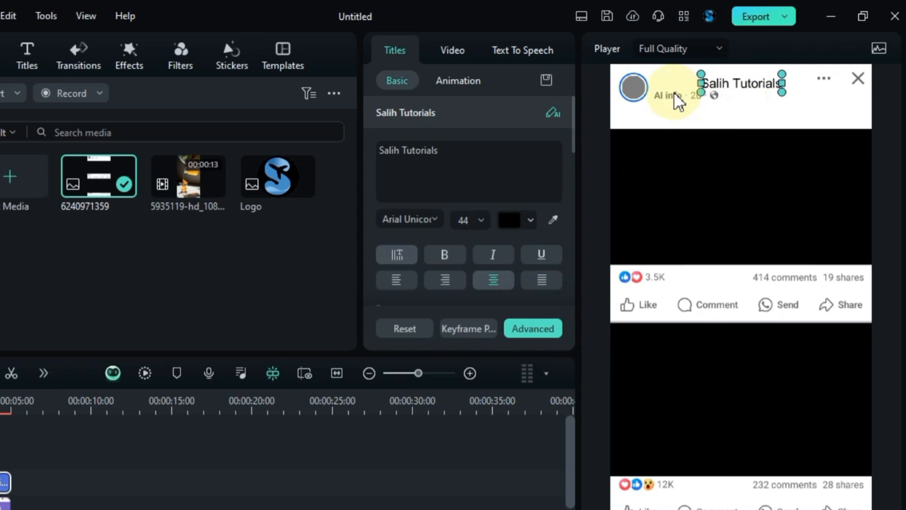
click(453, 50)
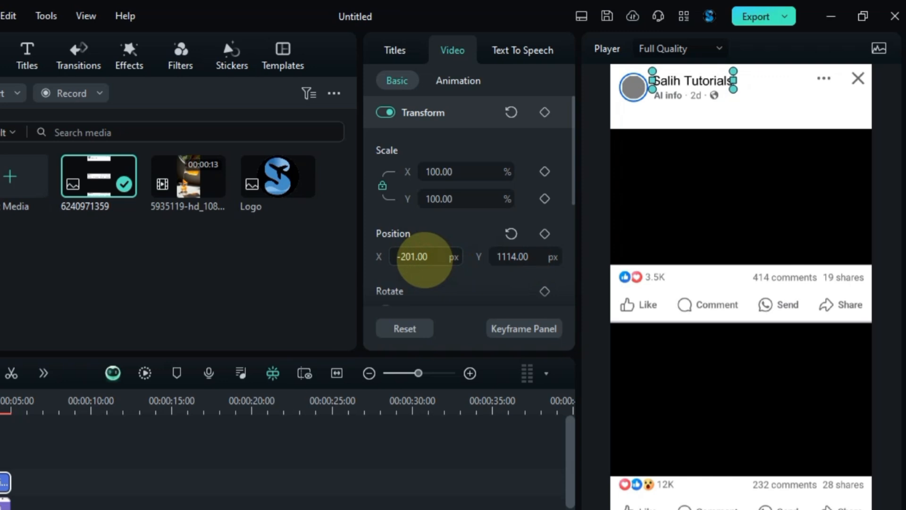
click(395, 51)
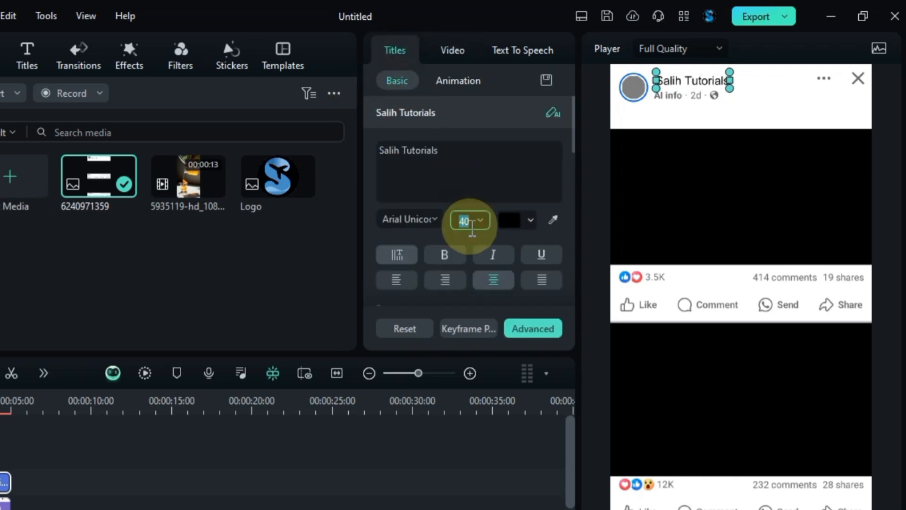
click(452, 50)
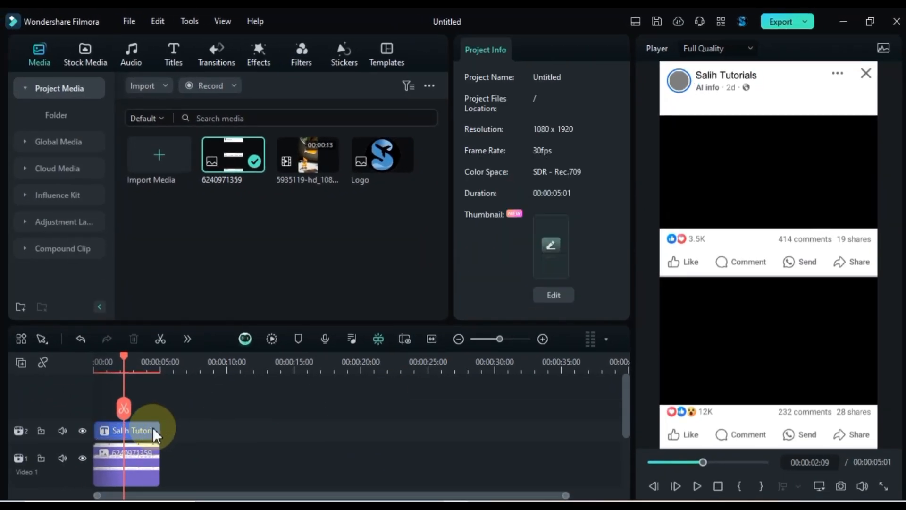
Extend the name title and add a size-32 caption 'Social media post edits, syrup-style, from post to post.'
drag(150, 431, 136, 411)
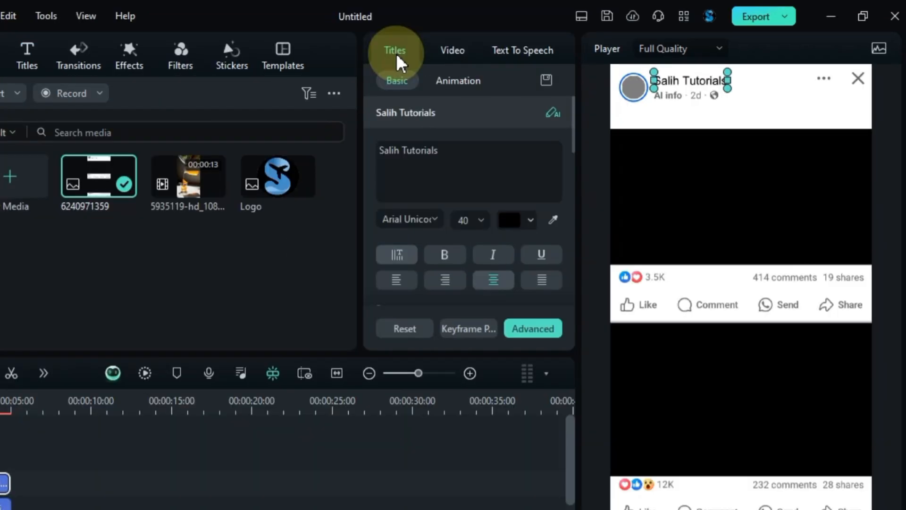
click(452, 51)
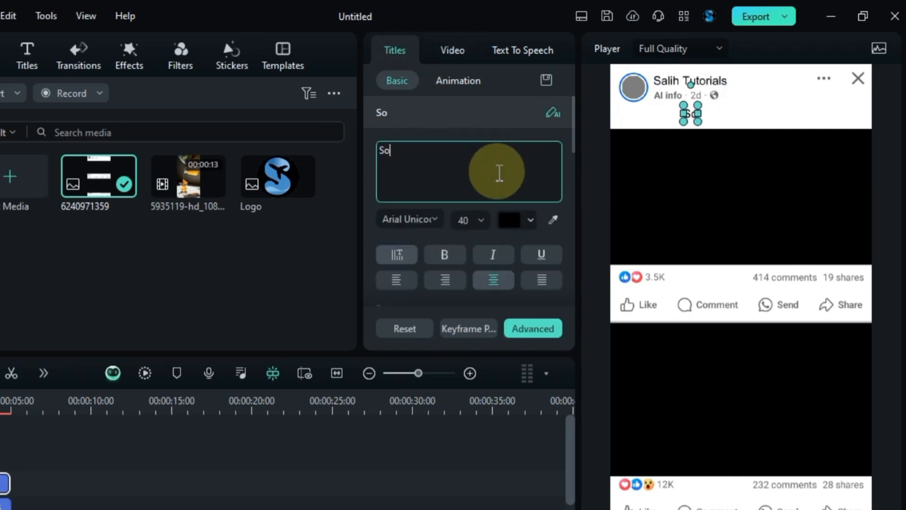
text(Social media post edits, syrup)
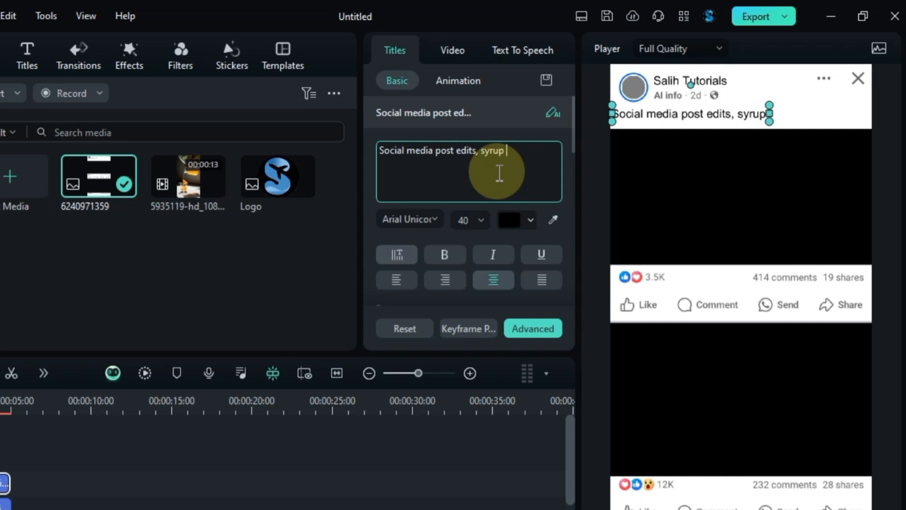
text(-style, from post to post.)
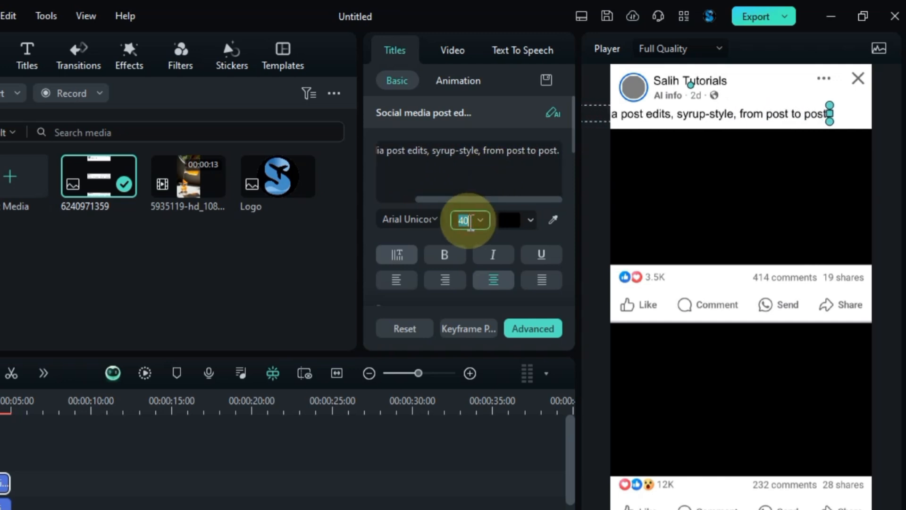
click(452, 50)
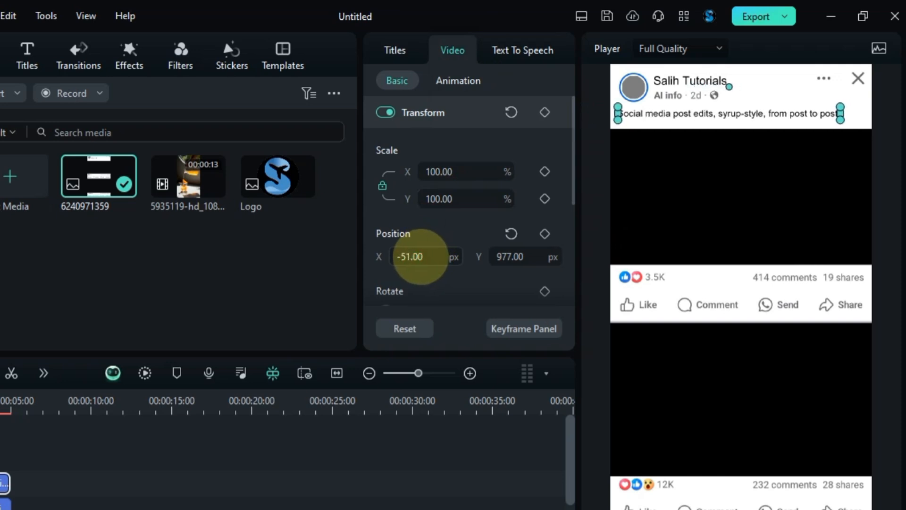
click(394, 51)
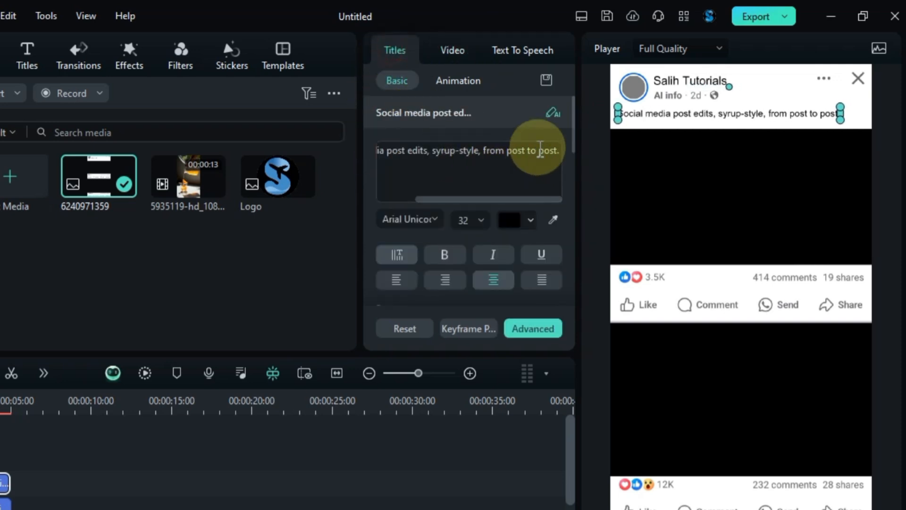
click(452, 51)
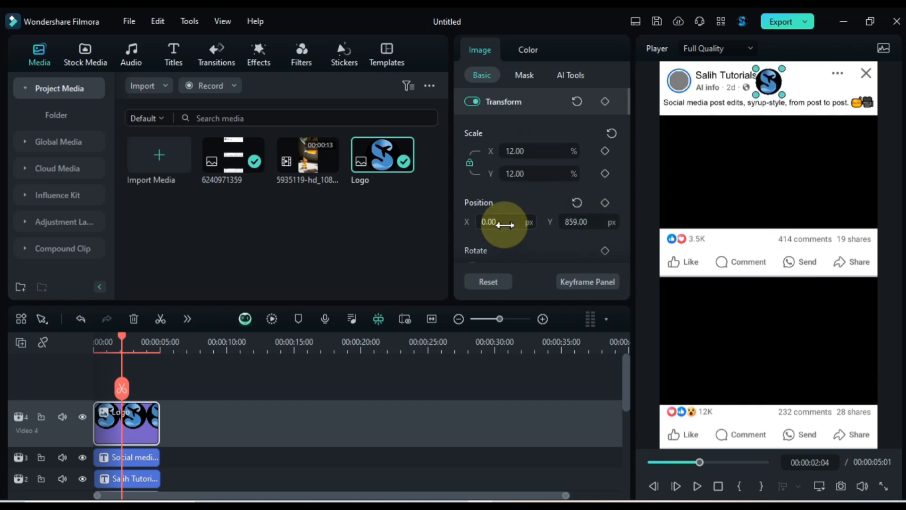
Scale the logo to 12% and move it to about X -442 over the avatar
drag(506, 222, 479, 222)
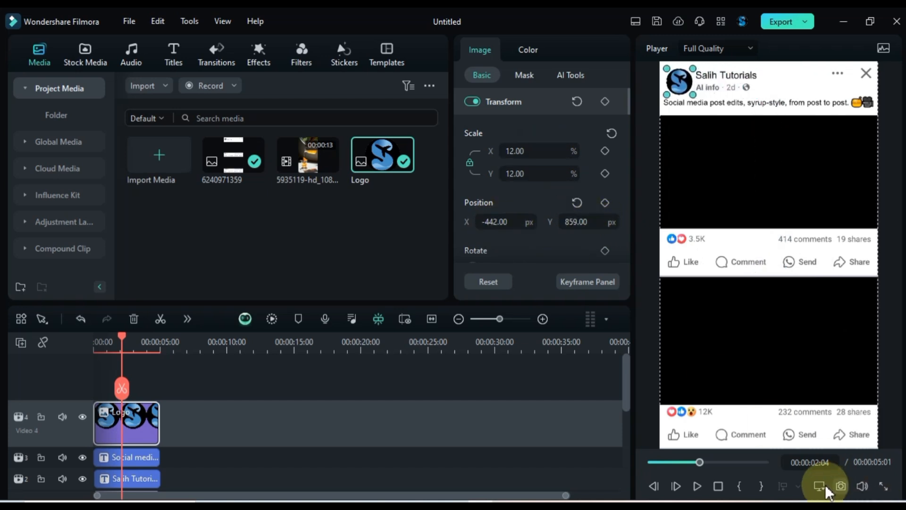
click(818, 486)
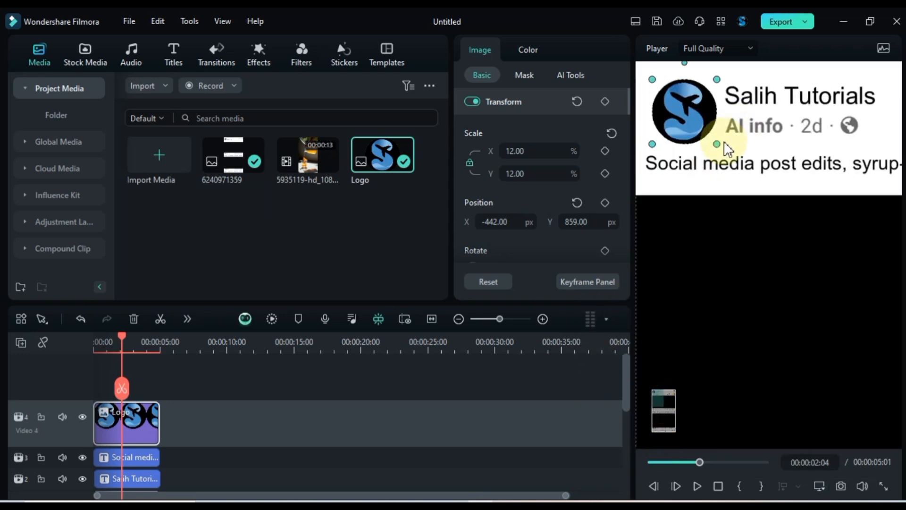
drag(716, 144, 654, 79)
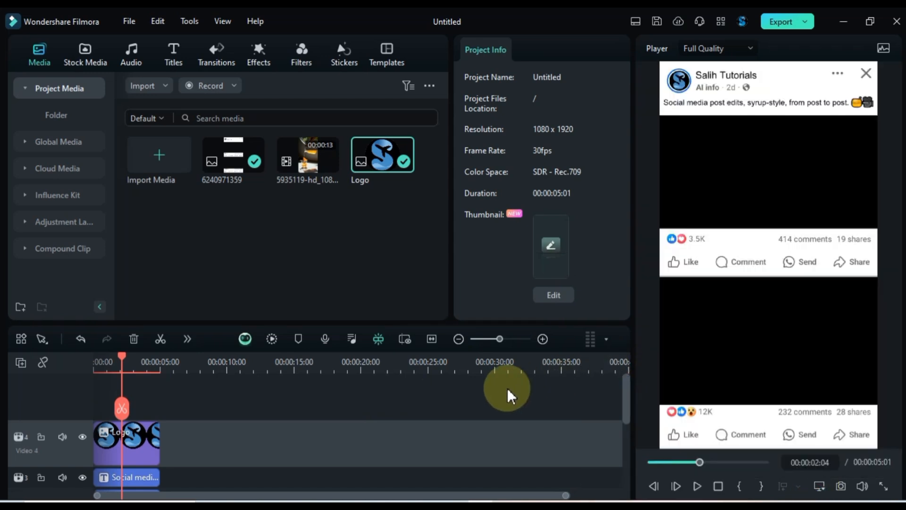
mouse_move(242, 448)
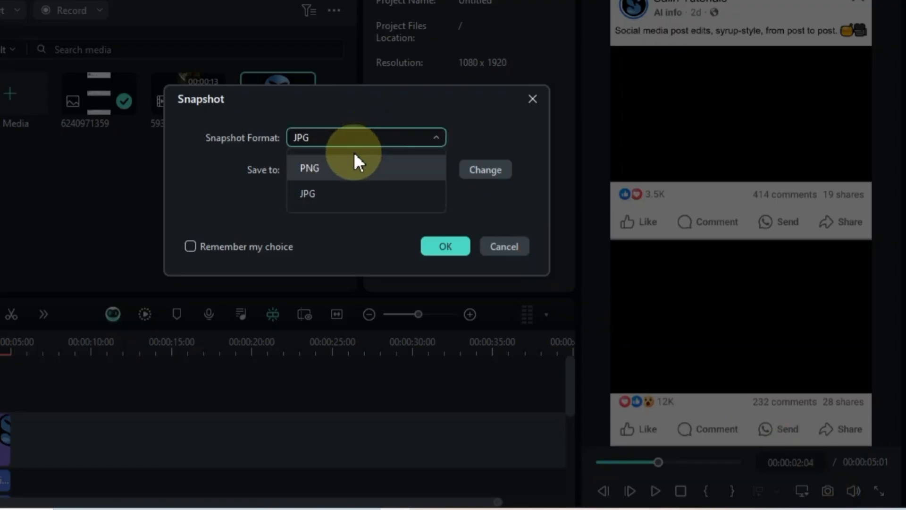
Save a PNG snapshot of the composed post frame to the media library
click(310, 168)
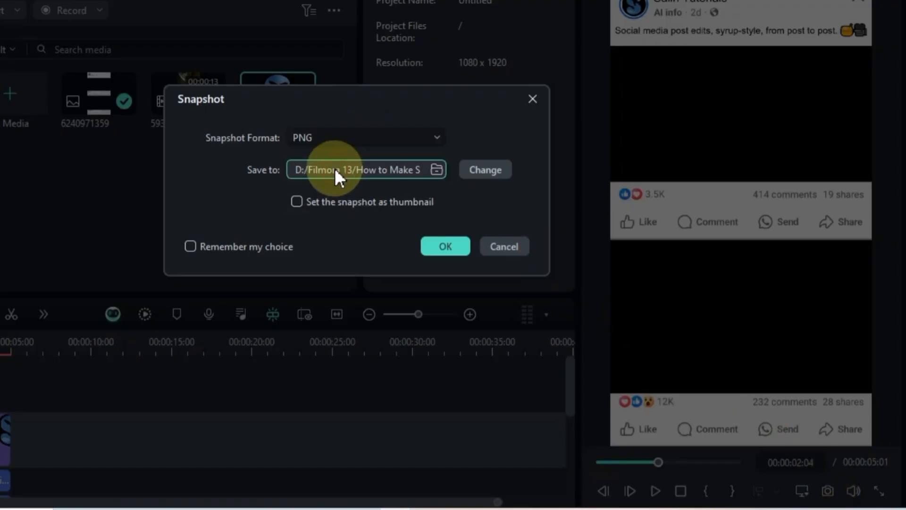
click(445, 246)
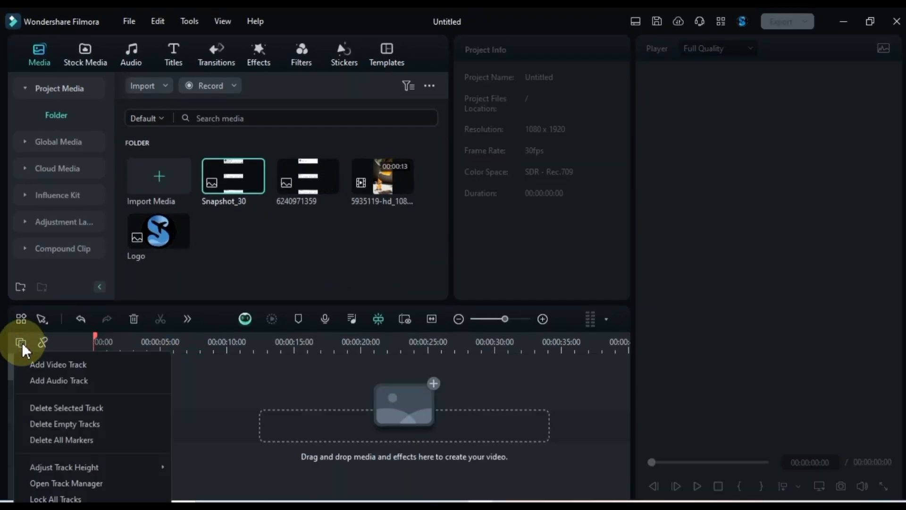
Add the syrup-pouring video, keeping the 1080x1920 30 fps project settings
click(58, 380)
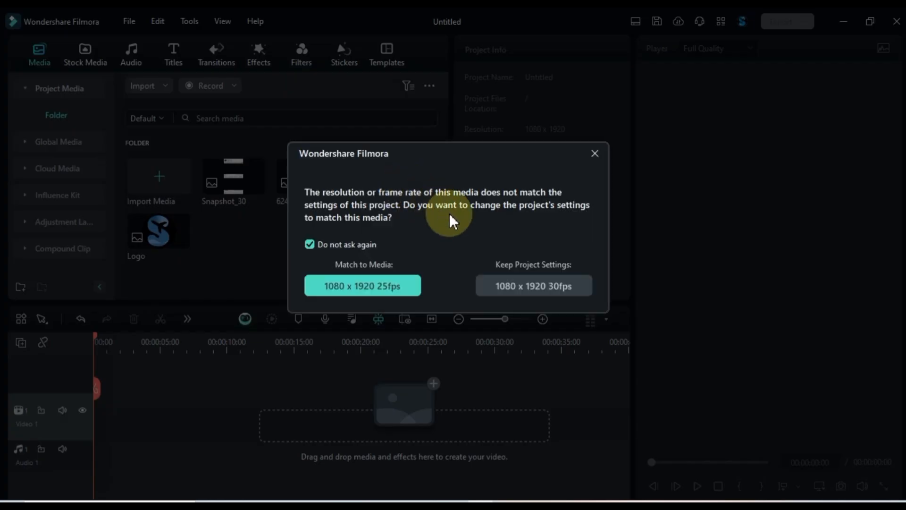
click(533, 286)
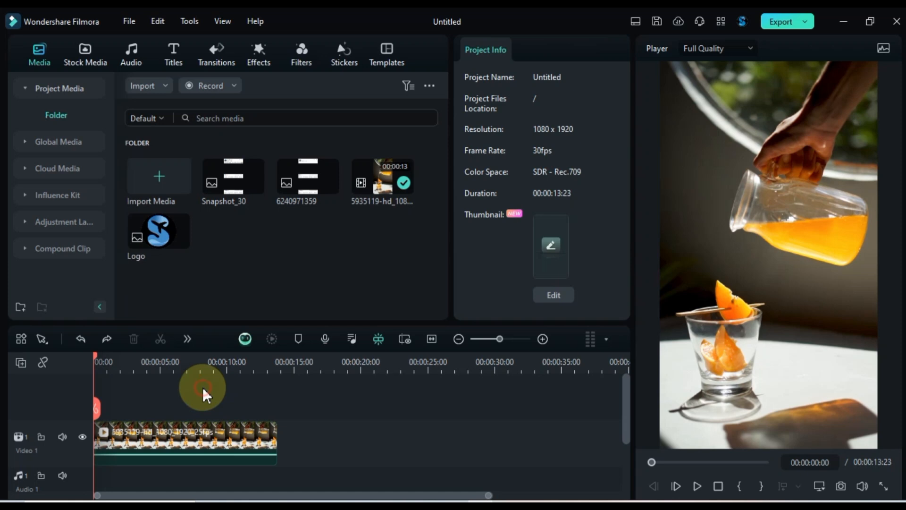
click(697, 486)
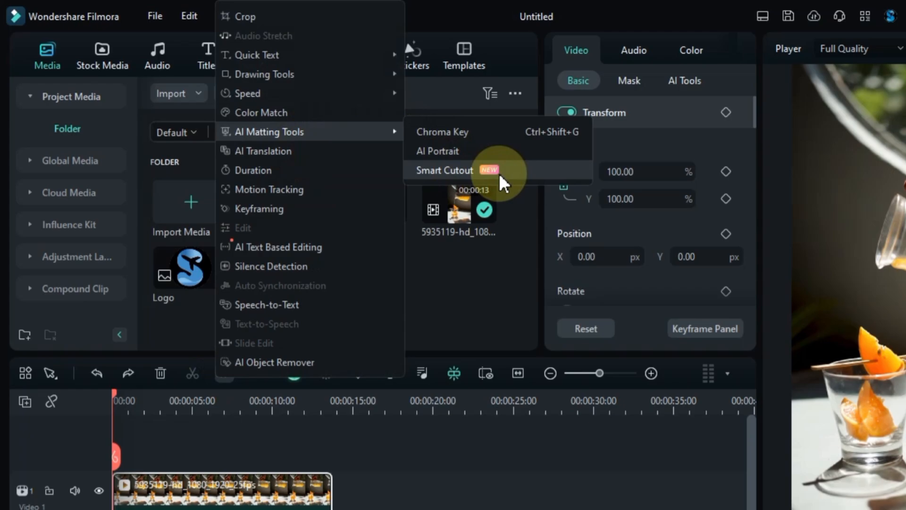
Smart Cutout the jug and pouring stream with Edge Thickness -5 and Feather 5
click(444, 169)
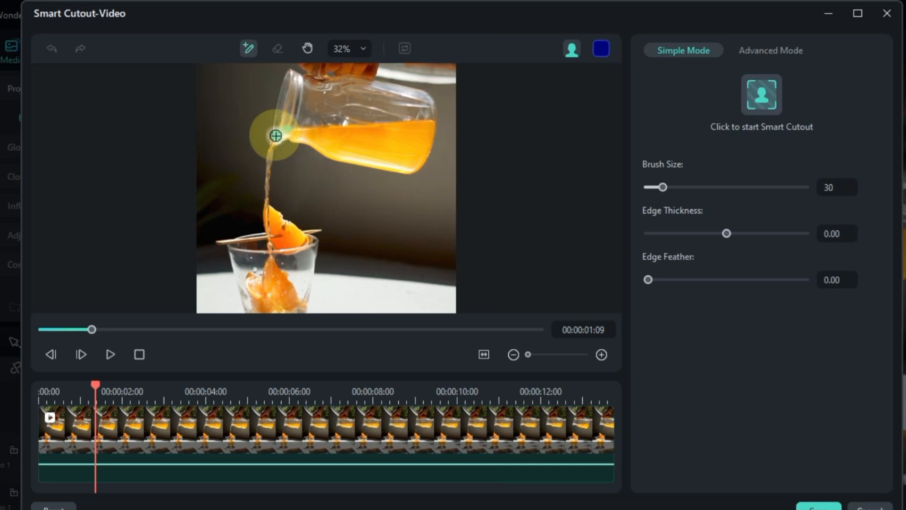
drag(276, 136, 270, 230)
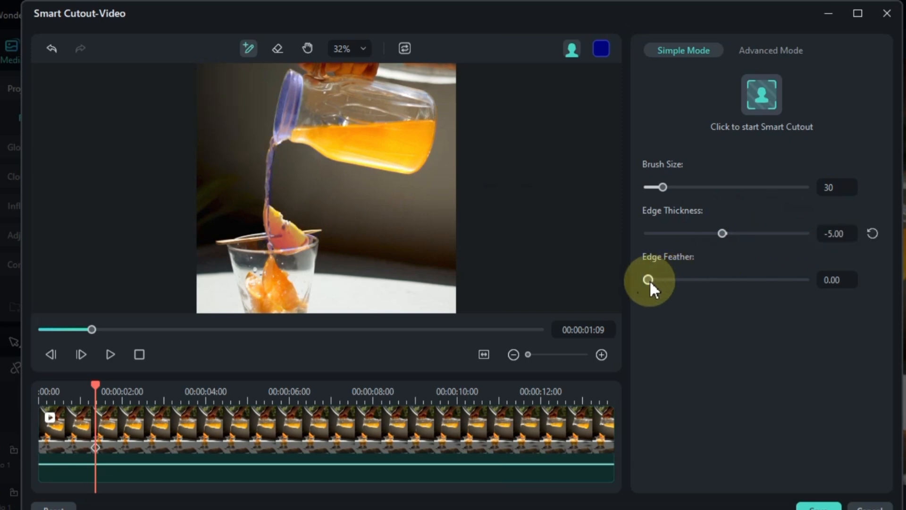
drag(648, 279, 681, 279)
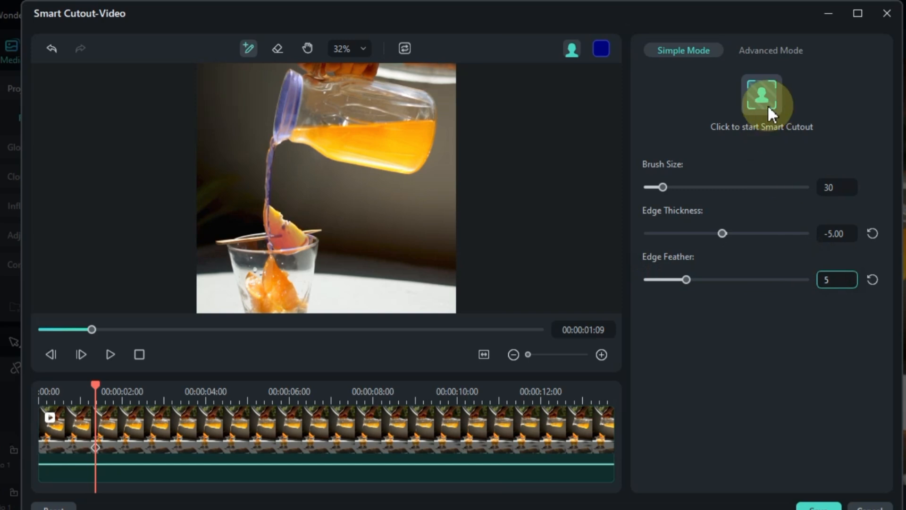
click(762, 96)
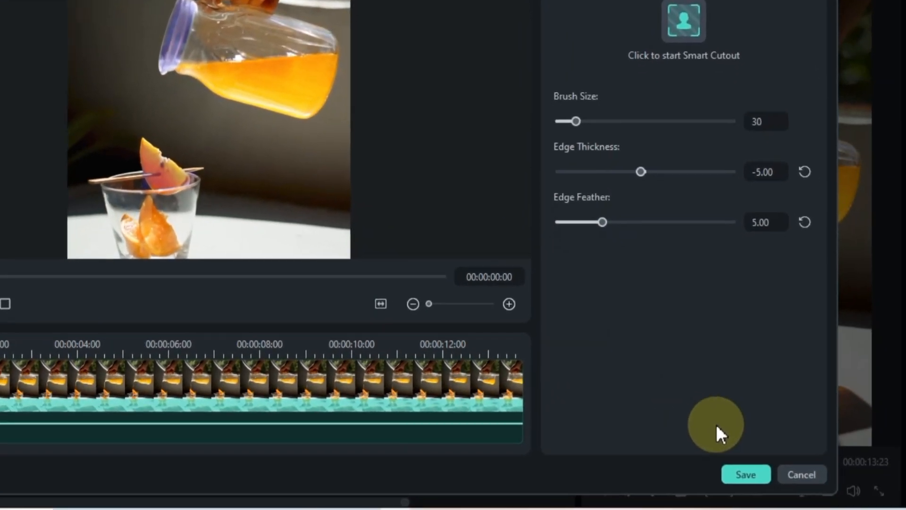
click(745, 474)
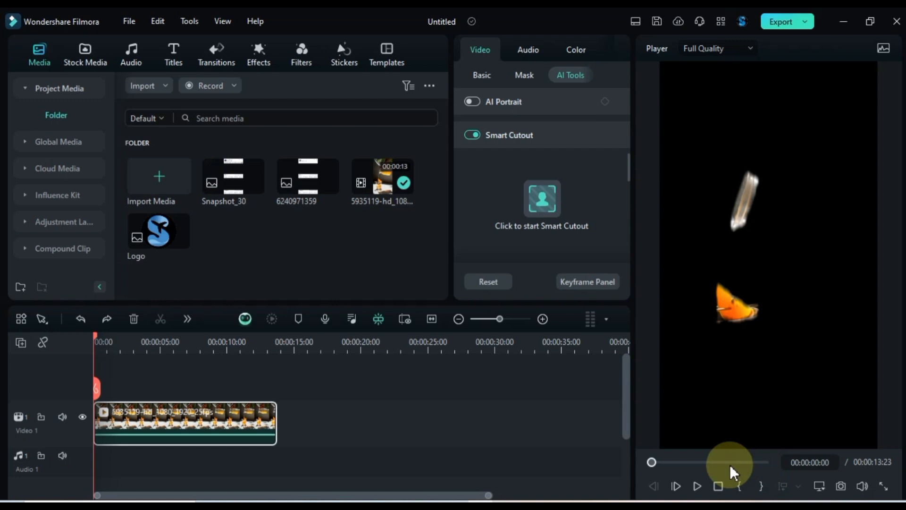